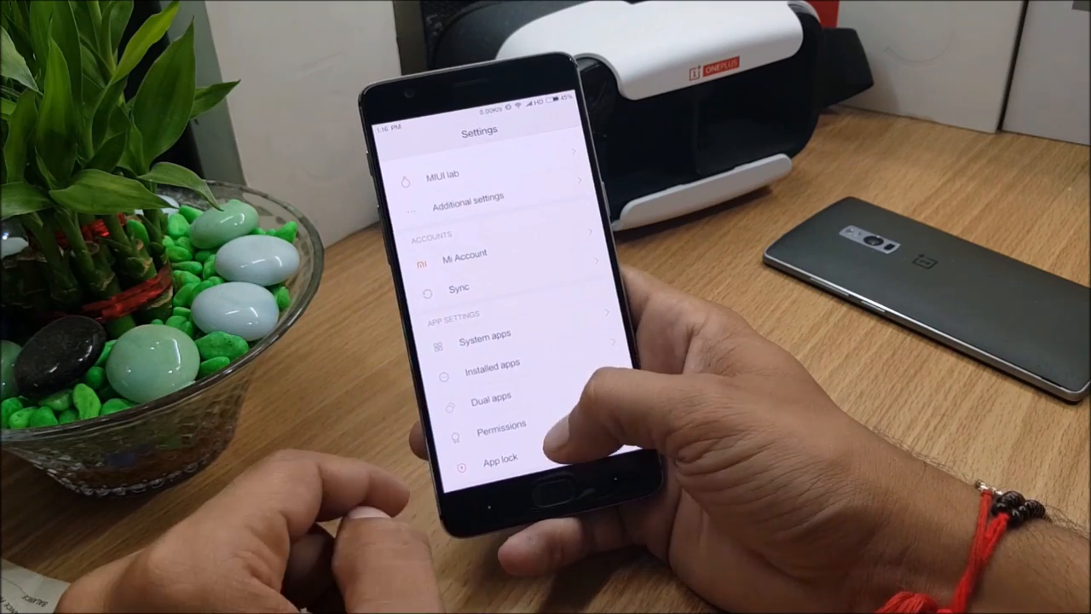
Step: Scroll through the My device page to review MIUI version and phone specs
{"action": "scroll", "scroll_direction": "down", "scroll_amount": 3}
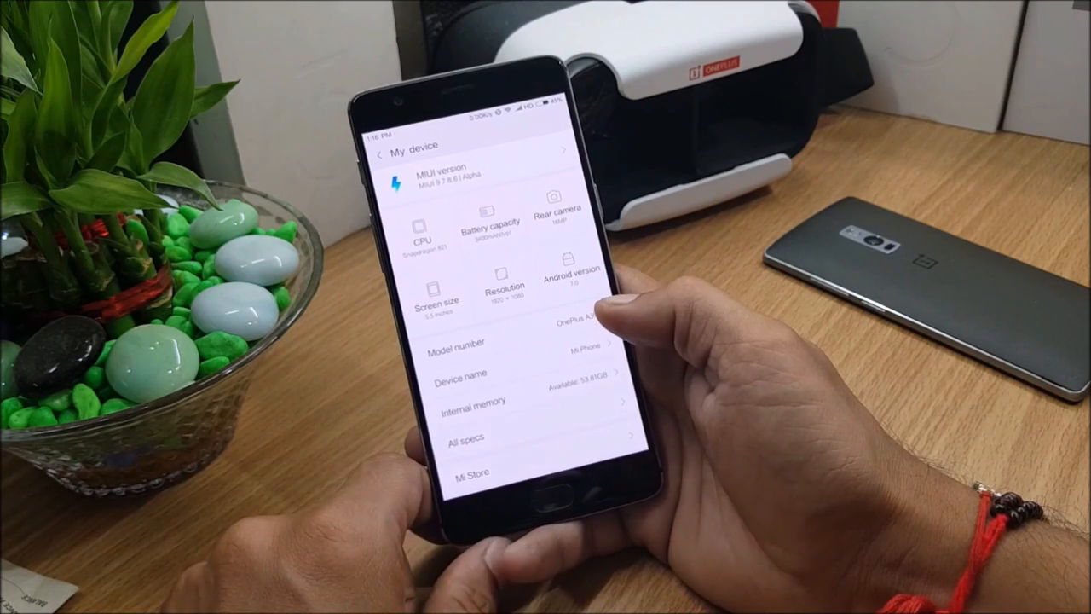
{"action": "scroll", "scroll_direction": "down", "scroll_amount": 3}
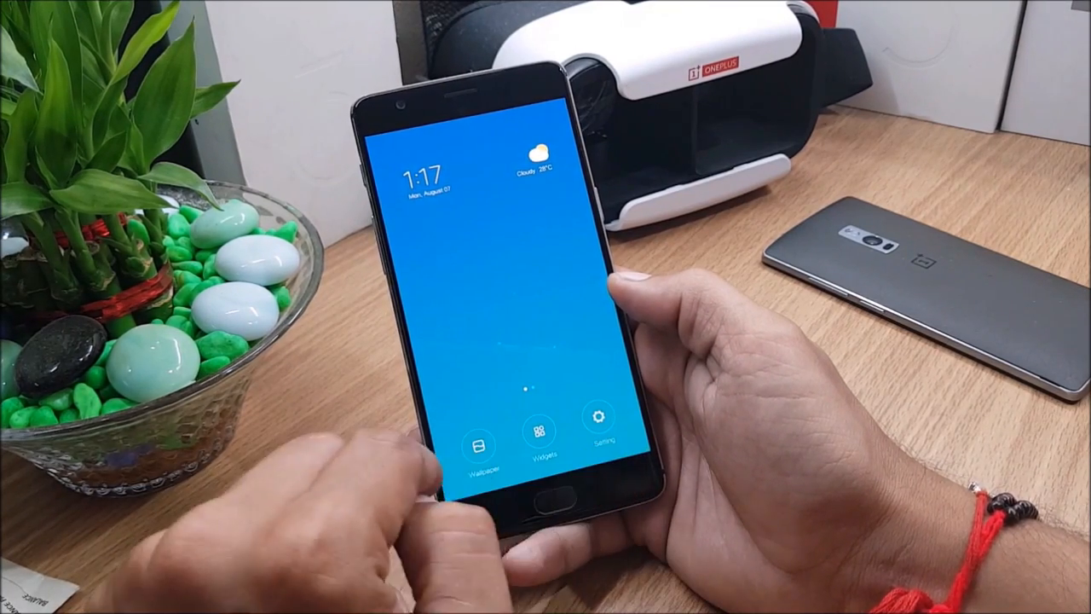
Step: Open the home screen Setting sheet with Transition Effect, Auto Fill and Lock Screen
{"action": "left_click", "coordinate": [478, 443]}
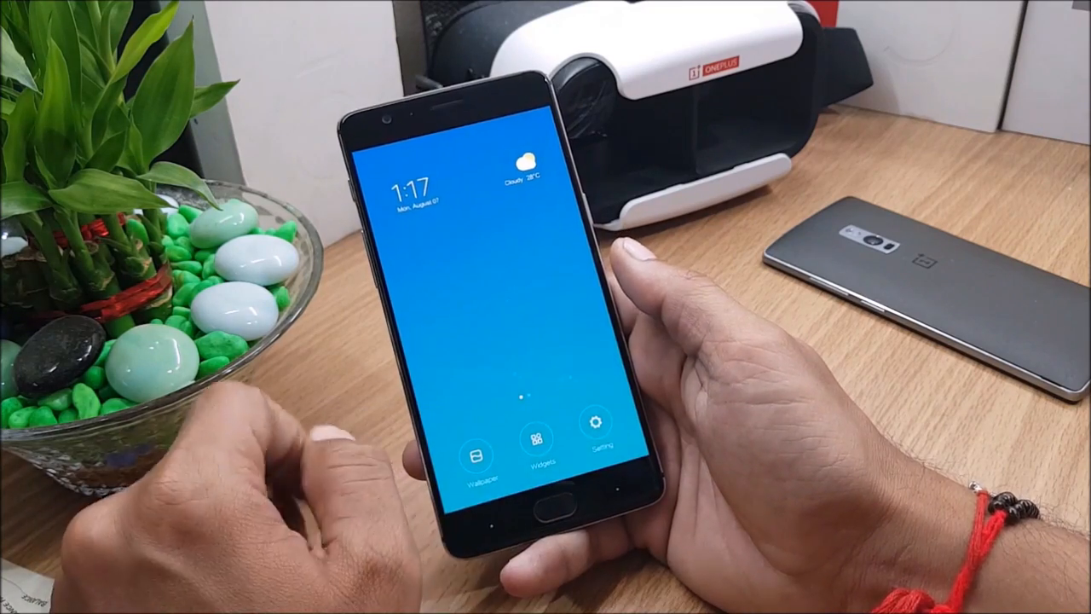
{"action": "left_click", "coordinate": [596, 430]}
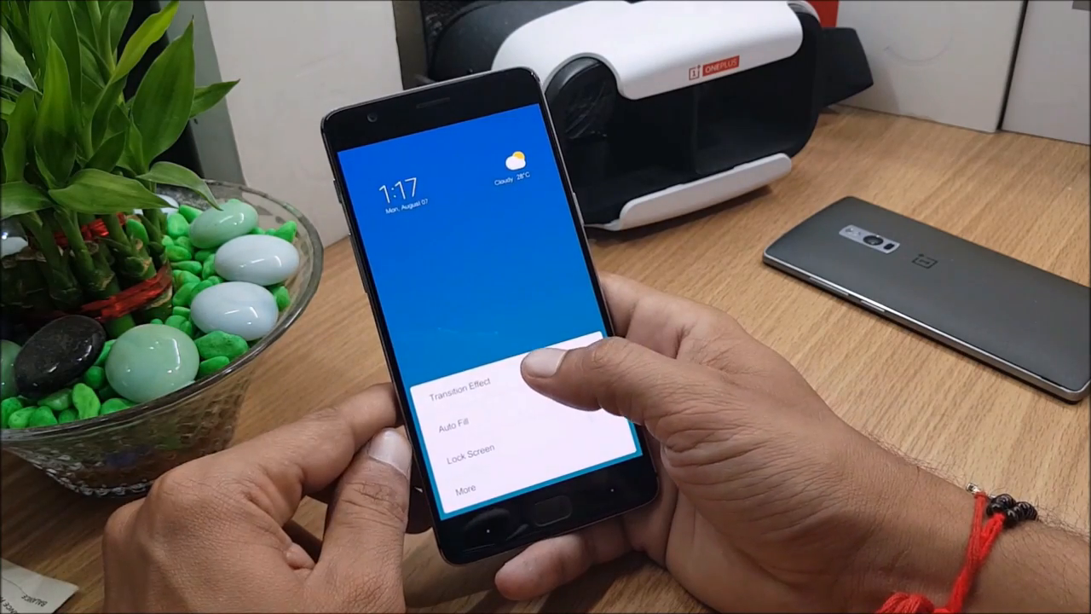
{"action": "left_click", "coordinate": [465, 382]}
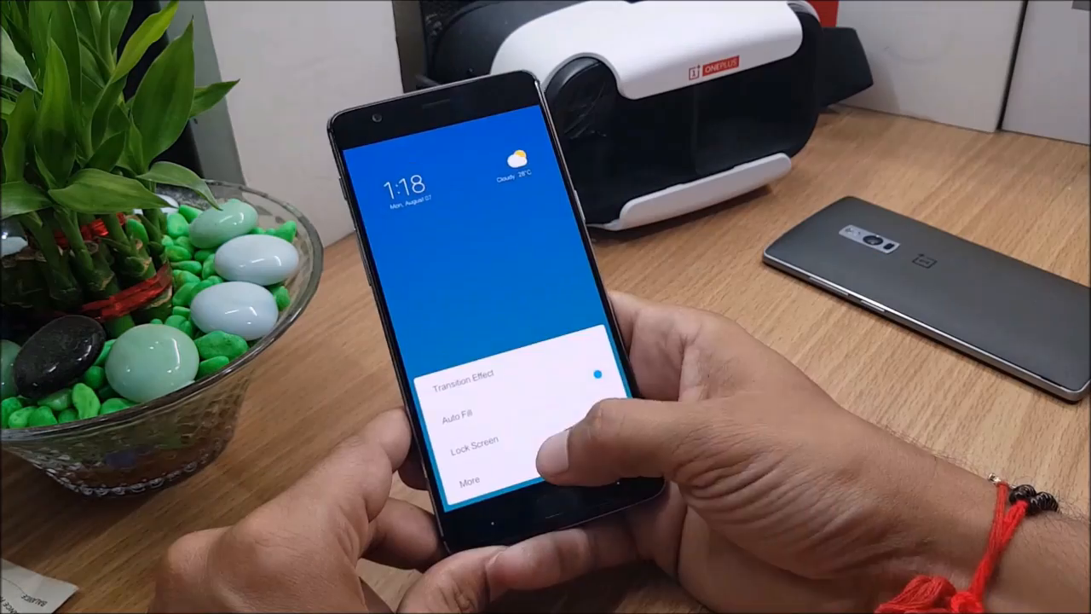
{"action": "left_click", "coordinate": [470, 478]}
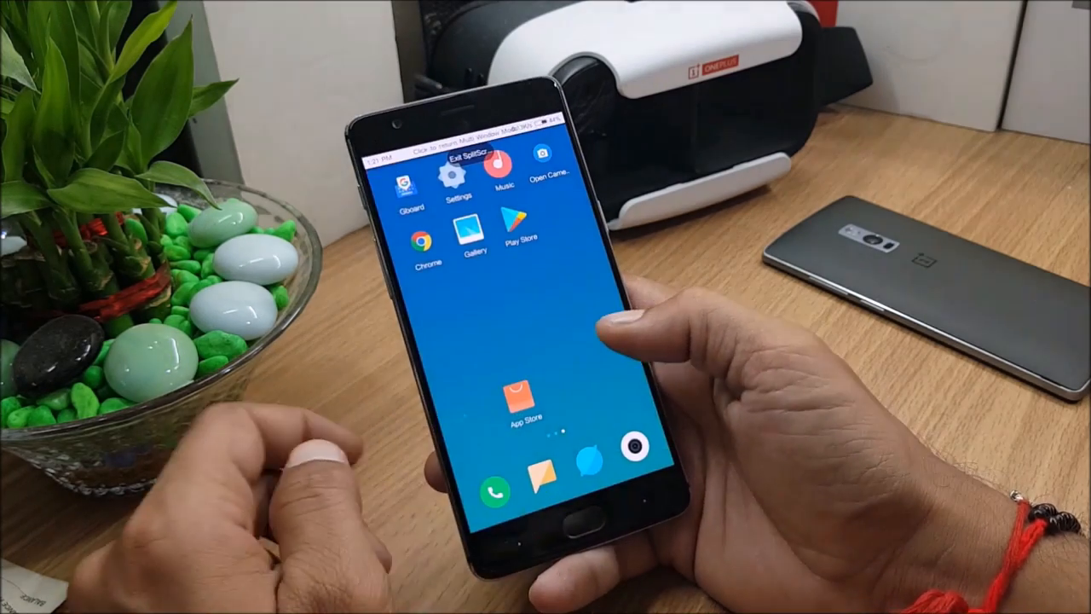
Step: Swipe into Smart Assistant and scroll through step counter, notes, calendar and trip cards
{"action": "scroll", "scroll_direction": "left", "scroll_amount": 3}
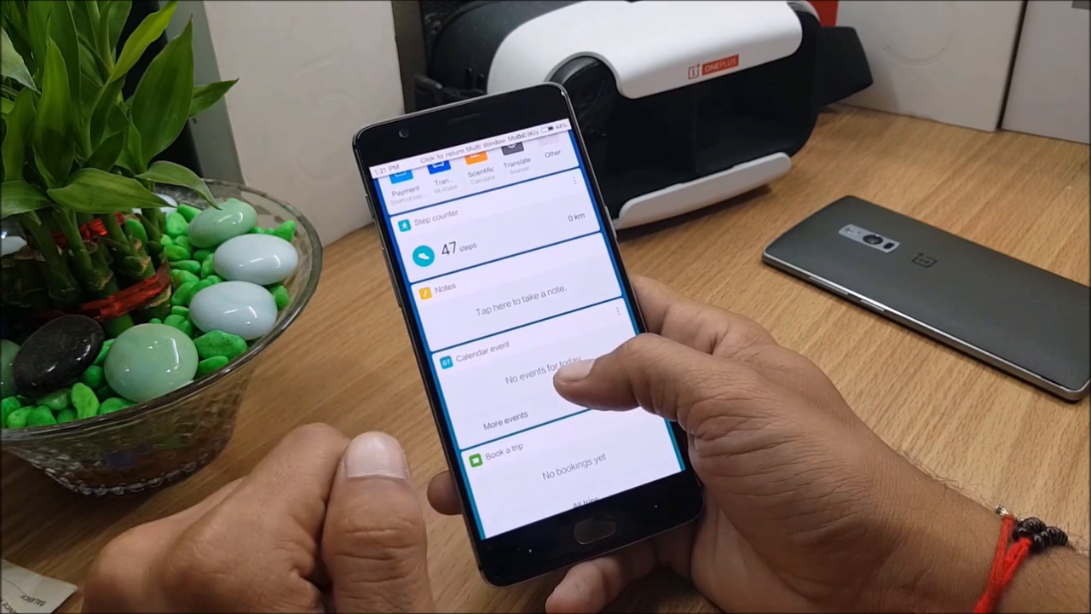
{"action": "scroll", "scroll_direction": "down", "scroll_amount": 3}
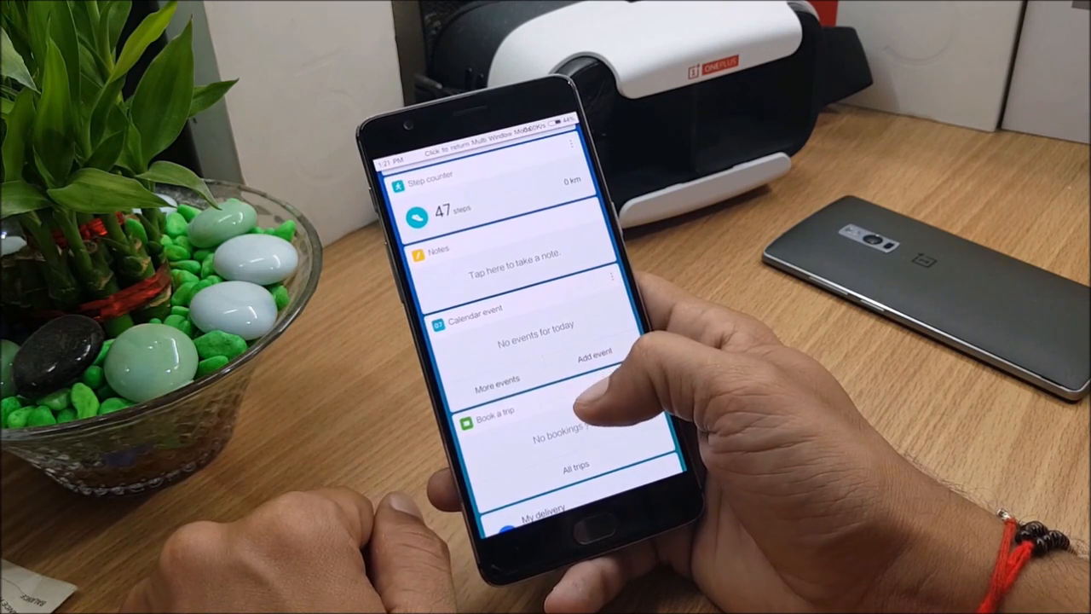
{"action": "scroll", "scroll_direction": "down", "scroll_amount": 3}
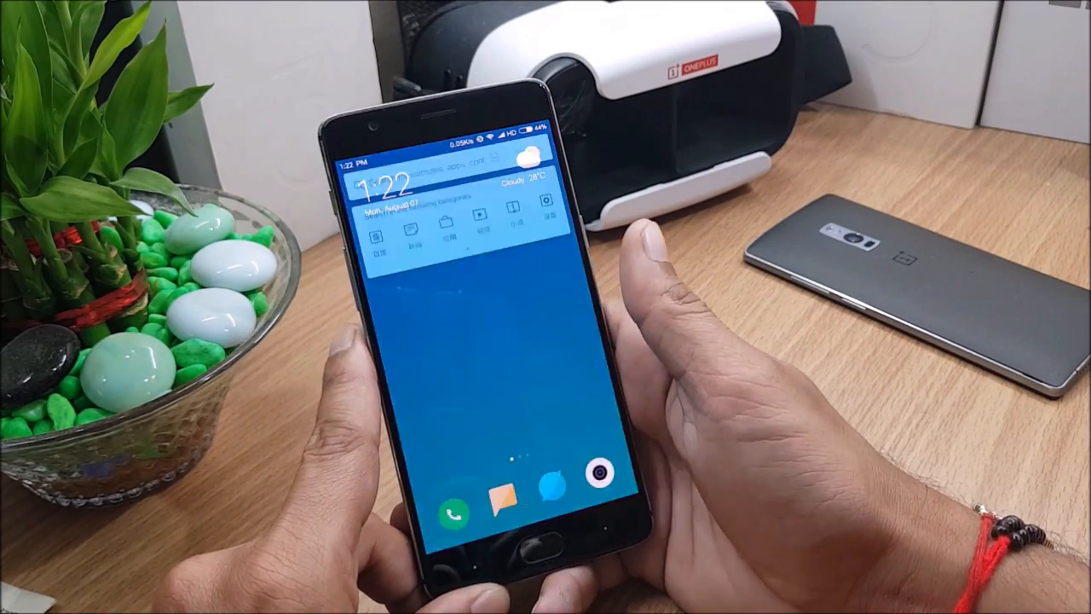
Step: Enter 'googl' in the Global search bar
{"action": "left_click", "coordinate": [443, 196]}
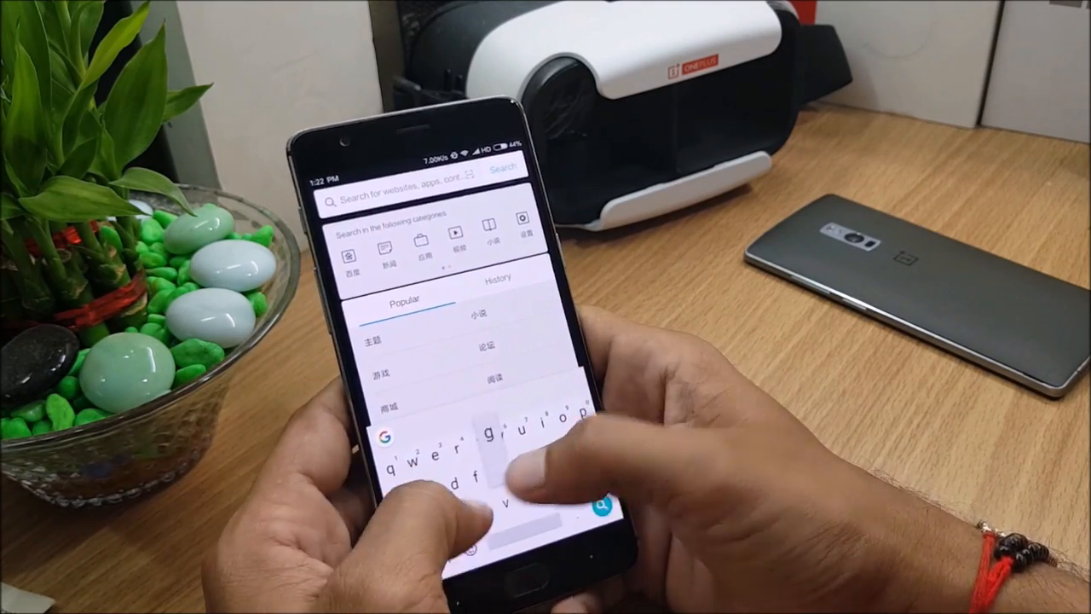
{"action": "type", "text": "googl"}
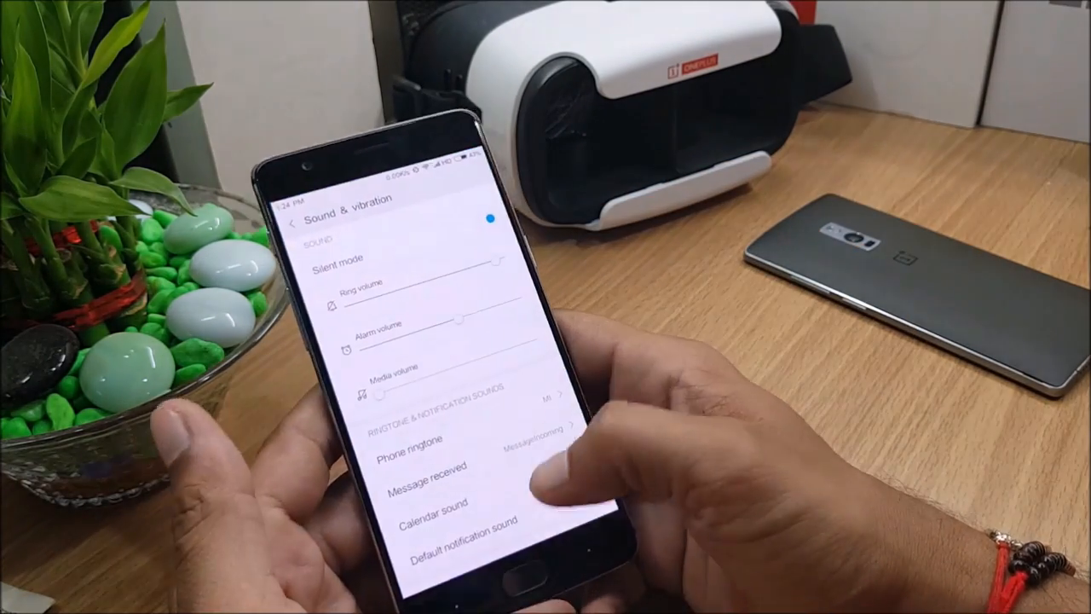
Step: Scroll through the Sound & vibration volume sliders and ringtone options
{"action": "scroll", "scroll_direction": "down", "scroll_amount": 3}
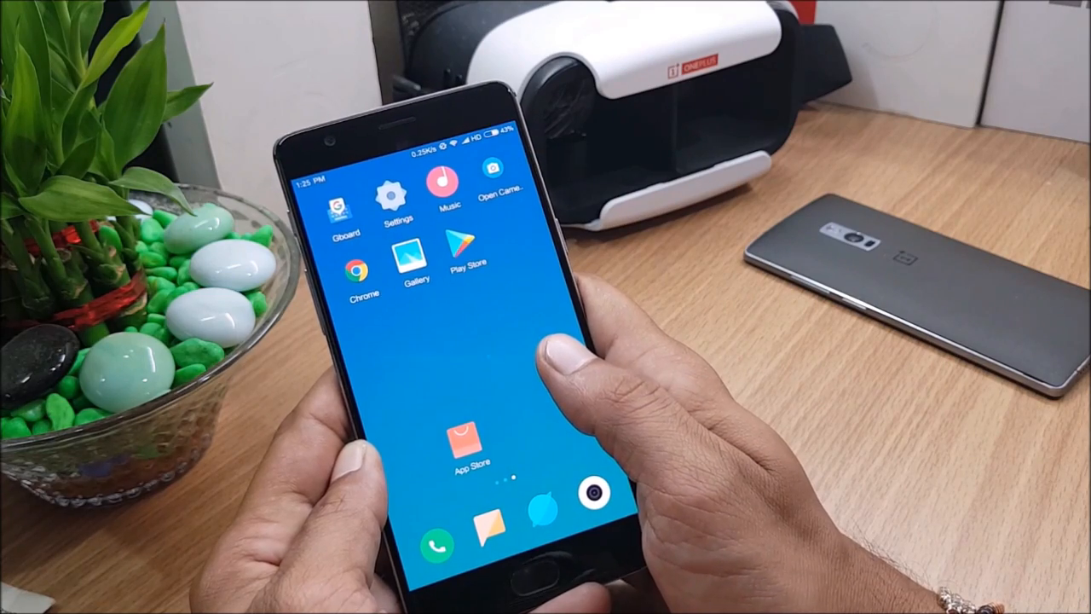
Step: Open the com.oneplus.camera APK from Tools > Explorer and start installing it
{"action": "scroll", "scroll_direction": "left", "scroll_amount": 3}
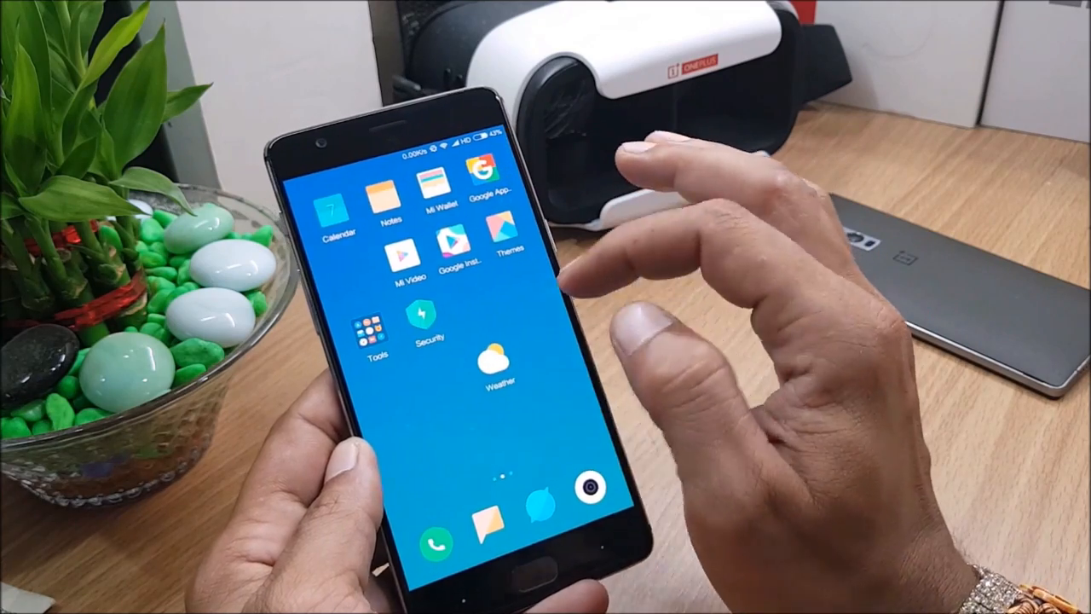
{"action": "left_click", "coordinate": [375, 320]}
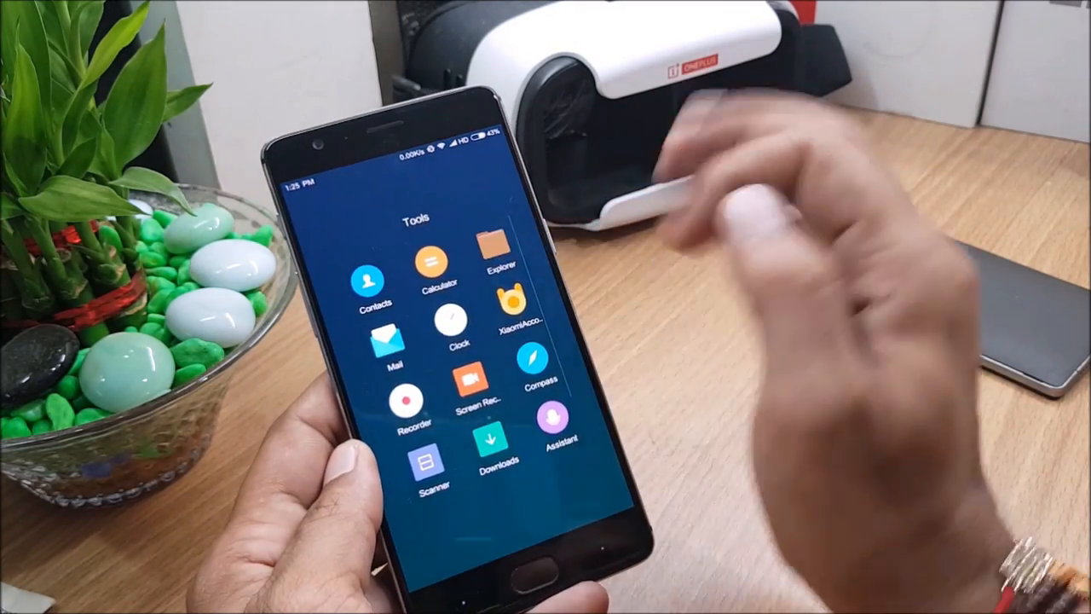
{"action": "left_click", "coordinate": [492, 256]}
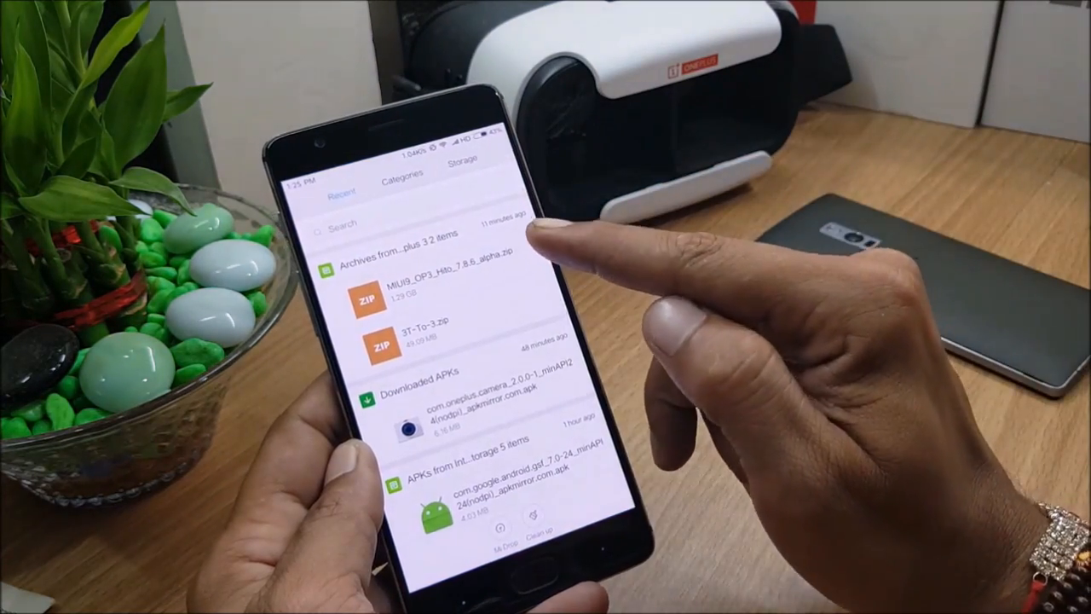
{"action": "left_click", "coordinate": [426, 409]}
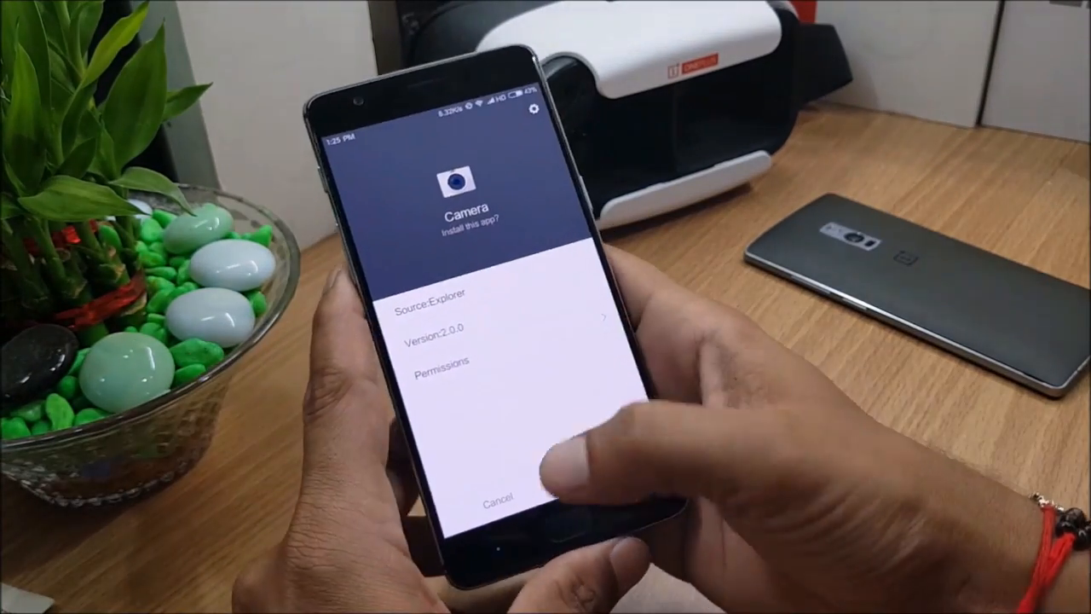
{"action": "left_click", "coordinate": [499, 500]}
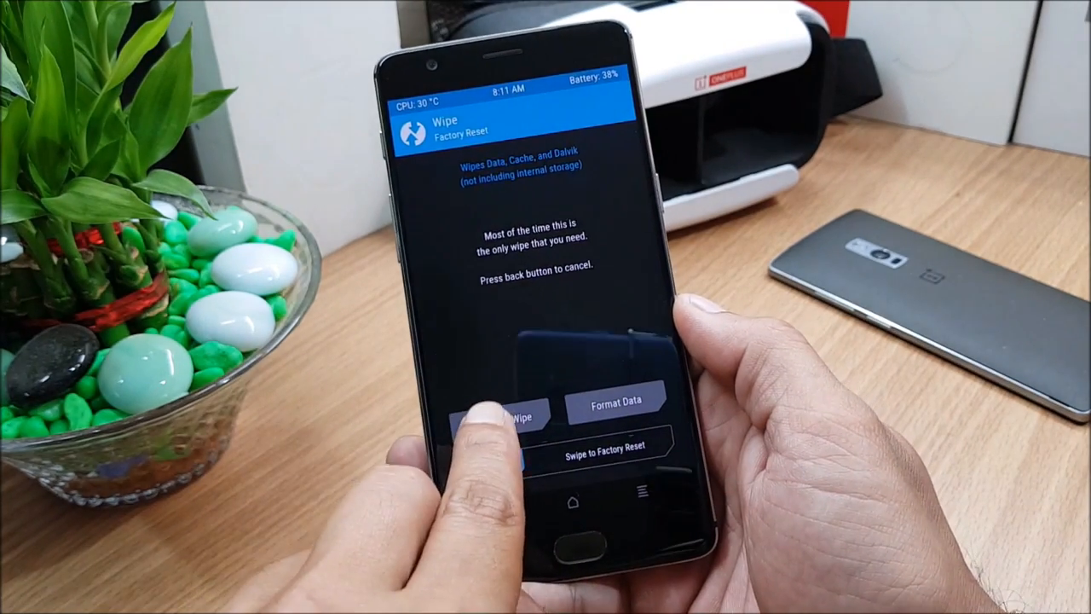
Step: Change the Data partition file system from F2FS to EXT4 via Advanced Wipe
{"action": "left_click", "coordinate": [497, 416]}
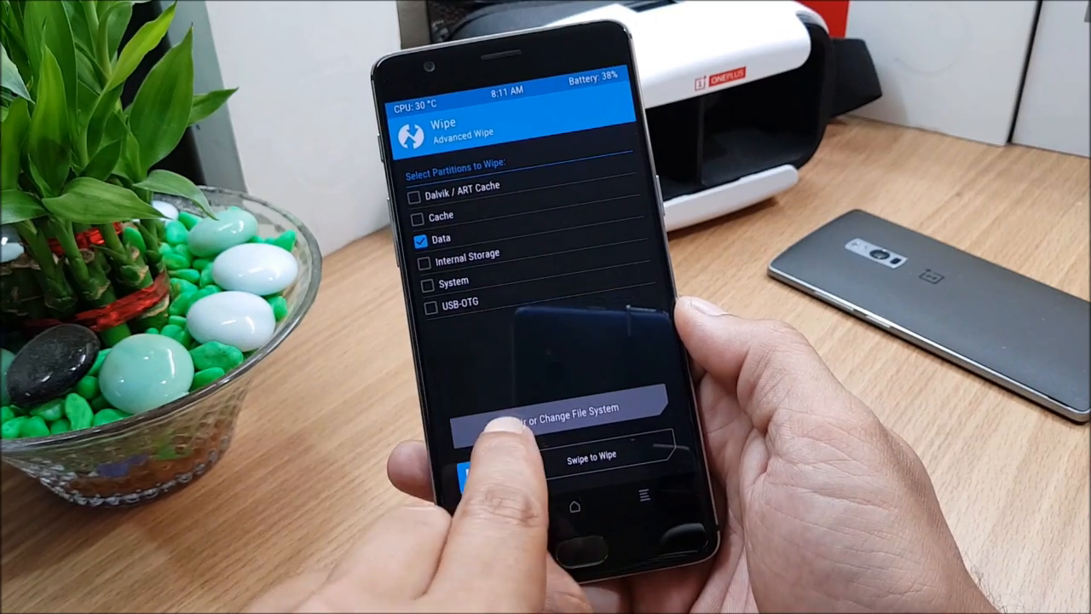
{"action": "left_click", "coordinate": [550, 409]}
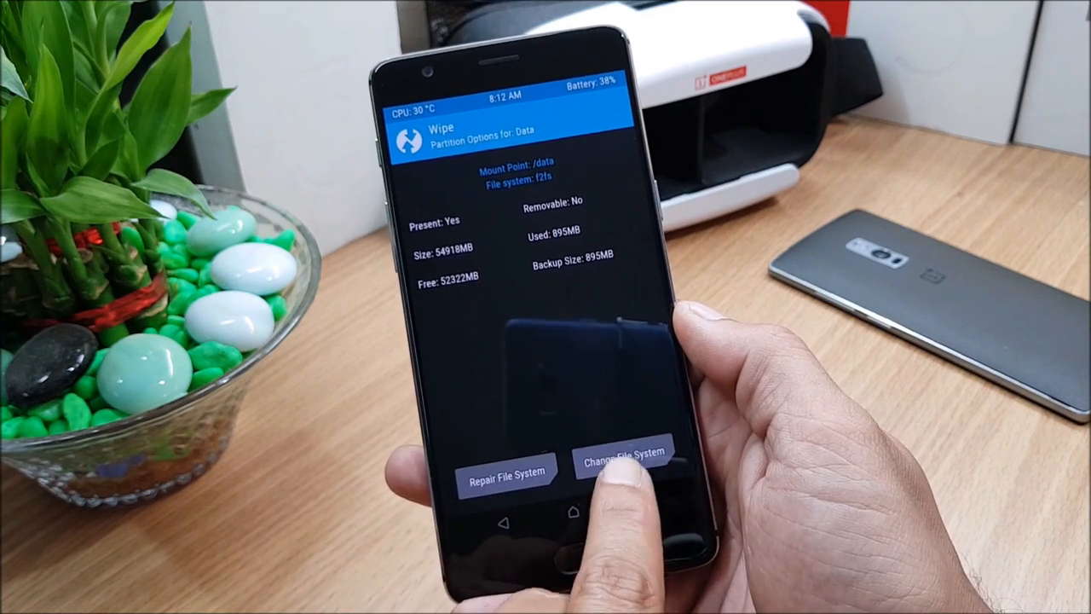
{"action": "left_click", "coordinate": [624, 457]}
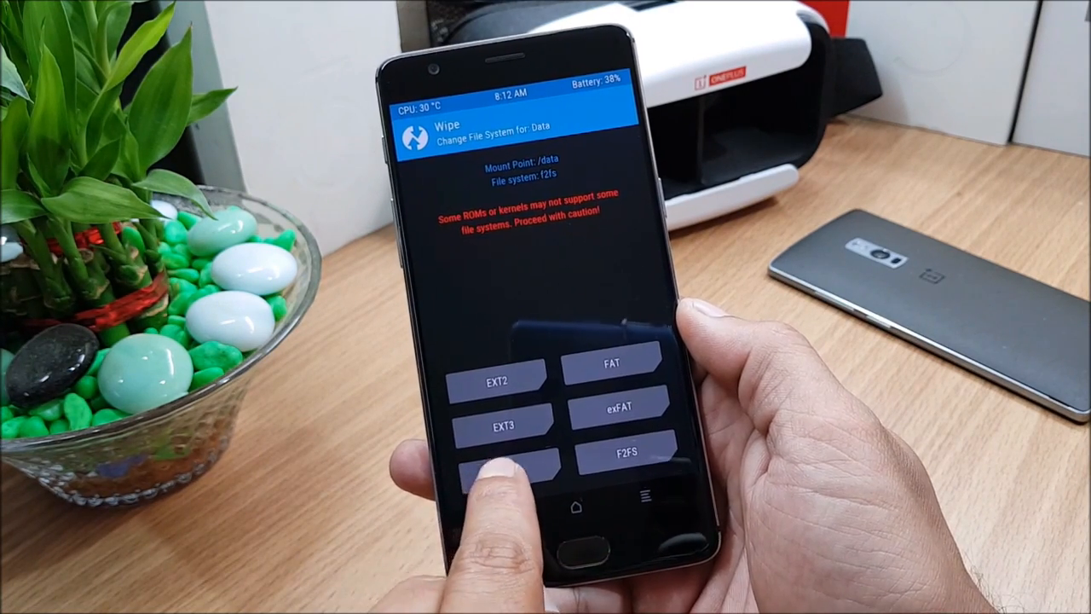
{"action": "left_click", "coordinate": [505, 463]}
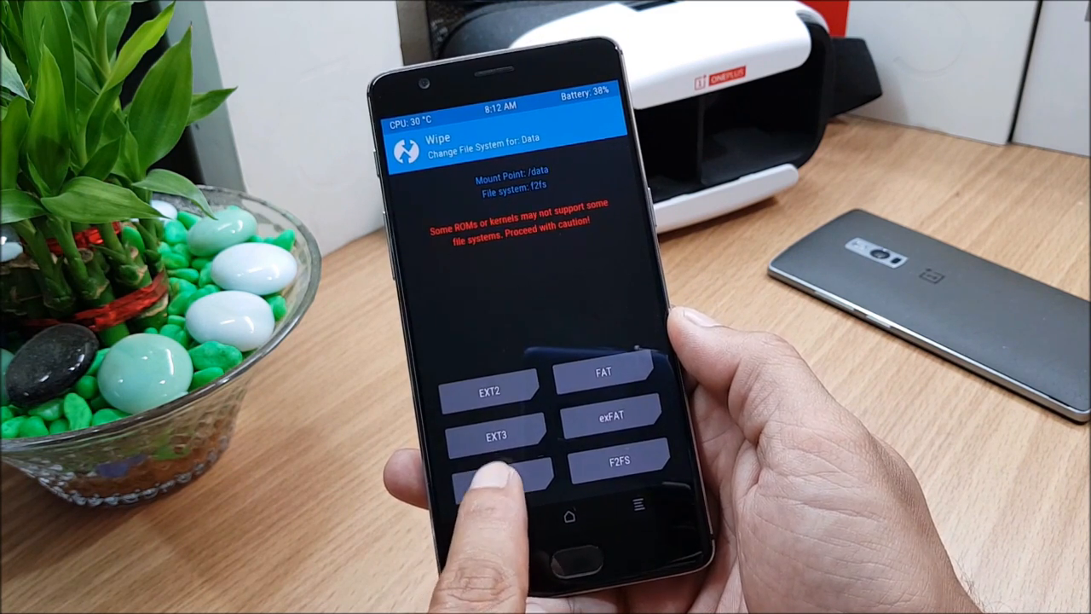
{"action": "left_click", "coordinate": [497, 478]}
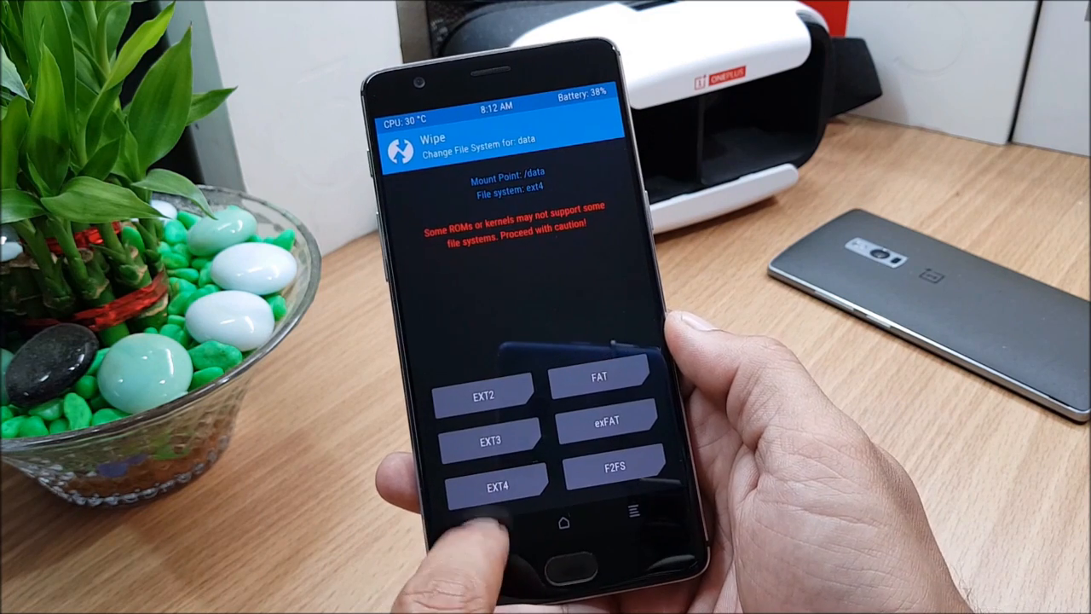
{"action": "left_click", "coordinate": [497, 485]}
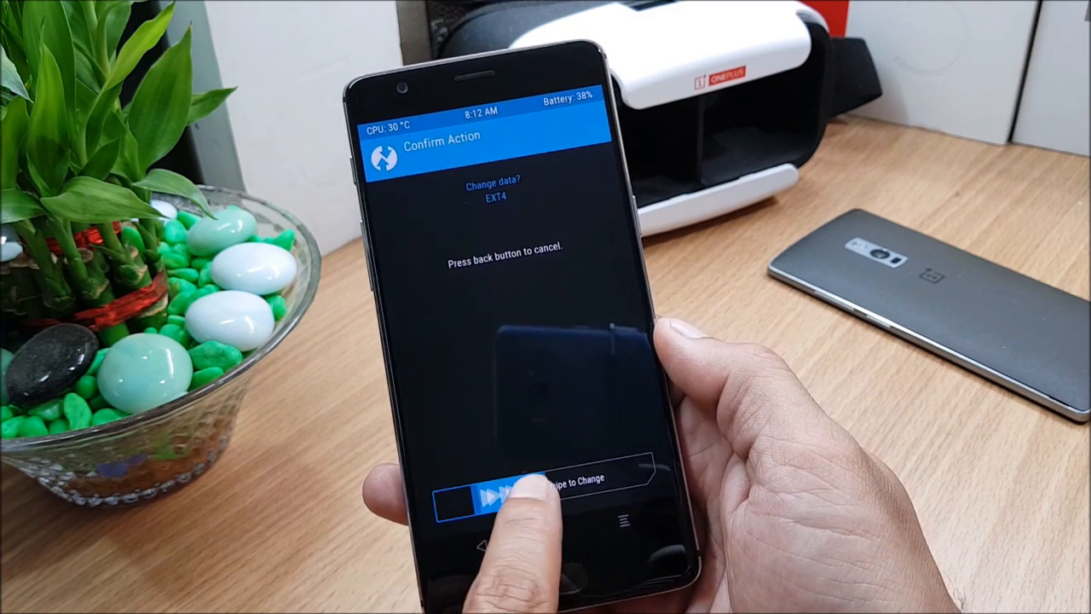
{"action": "left_click_drag", "start_coordinate": [452, 501], "coordinate": [614, 501]}
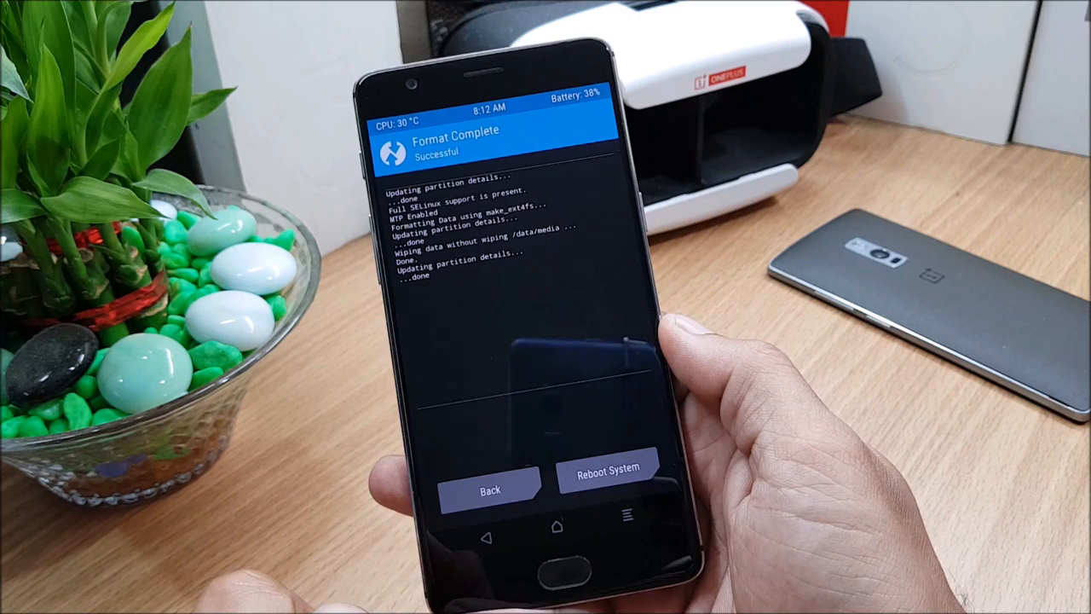
{"action": "left_click", "coordinate": [490, 486]}
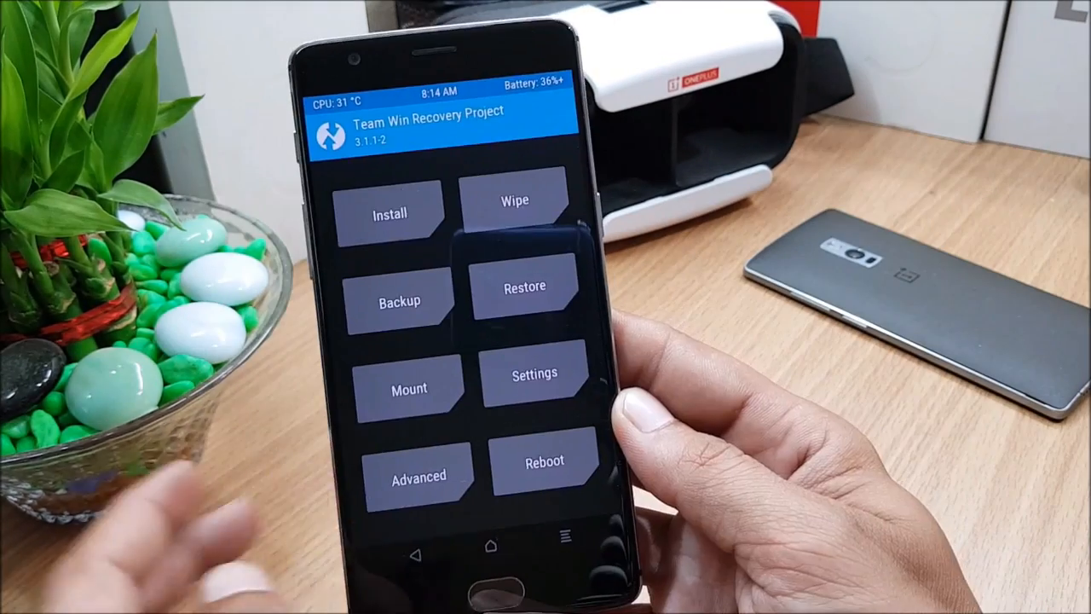
Step: Flash MIUI9_OP3_Hito_7.8.6_alpha.zip with 3T-To-3.zip and reboot the system
{"action": "left_click", "coordinate": [389, 213]}
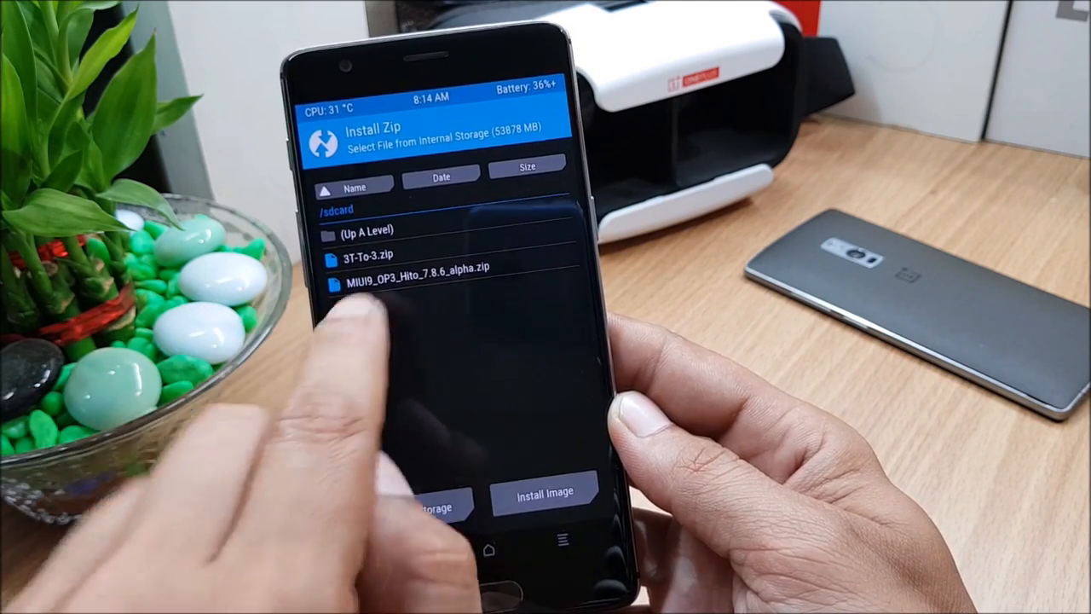
{"action": "left_click", "coordinate": [415, 282]}
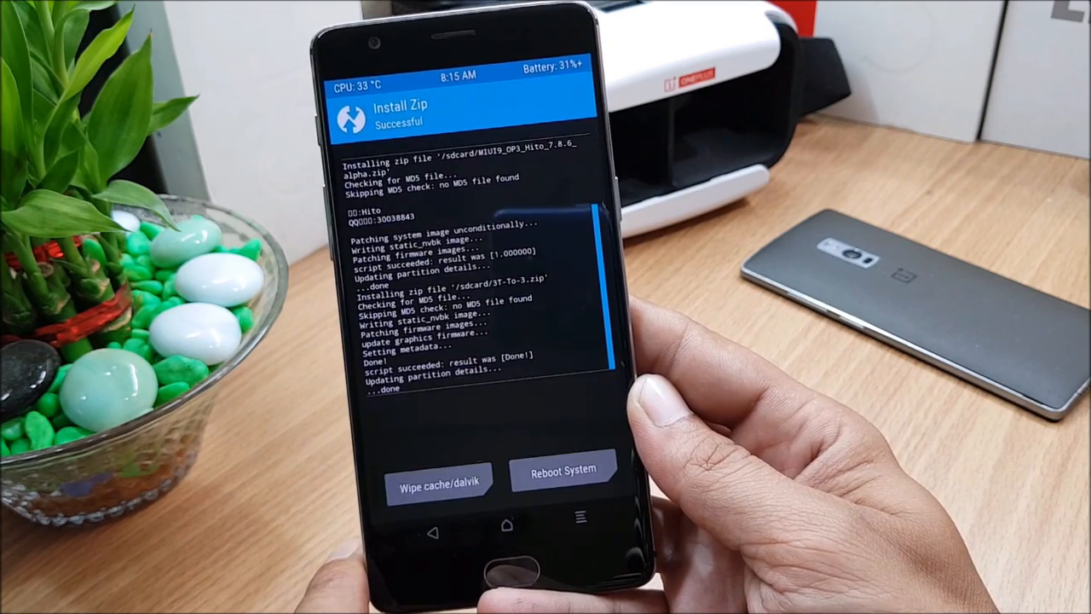
{"action": "left_click", "coordinate": [563, 473]}
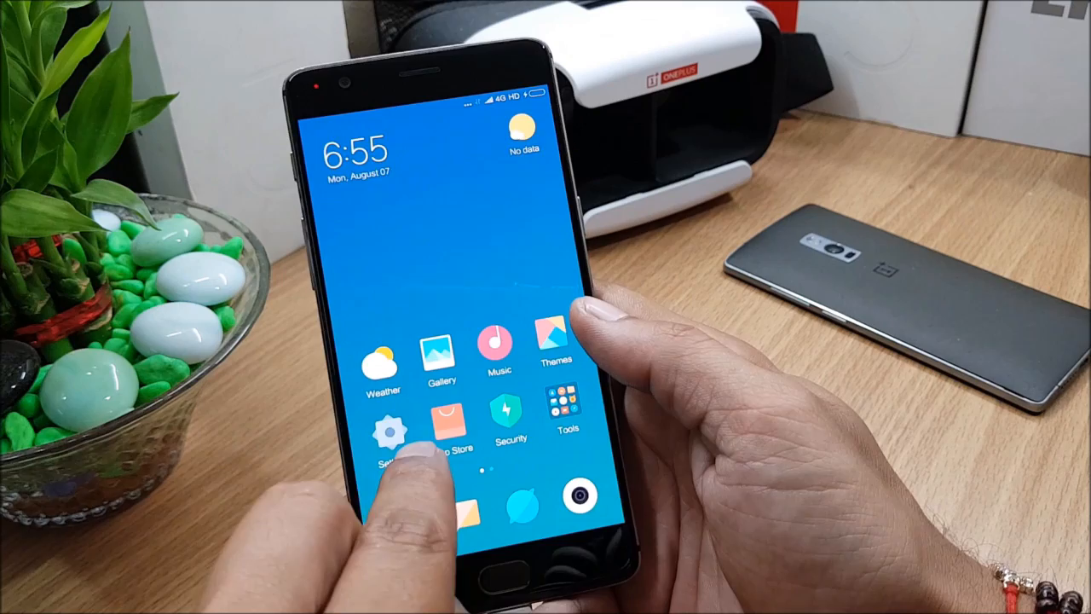
Step: Reboot into MIUI 9 and wait for its home screen to load
{"action": "left_click", "coordinate": [388, 431]}
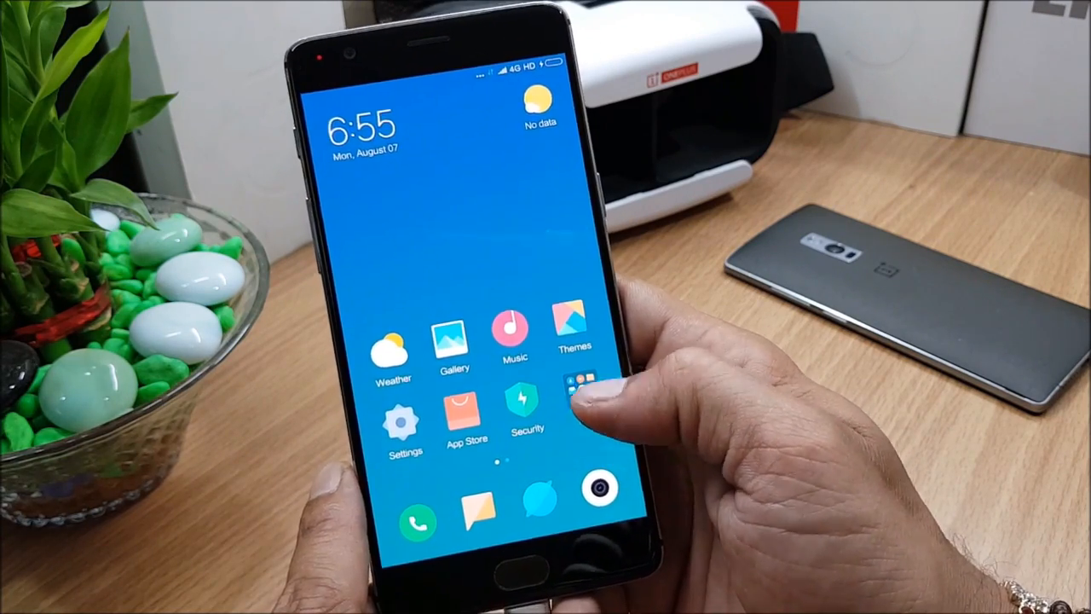
Step: Install Google Installer_2.0.apk from Explorer, then use it to install Google services and Play Store
{"action": "left_click", "coordinate": [580, 383]}
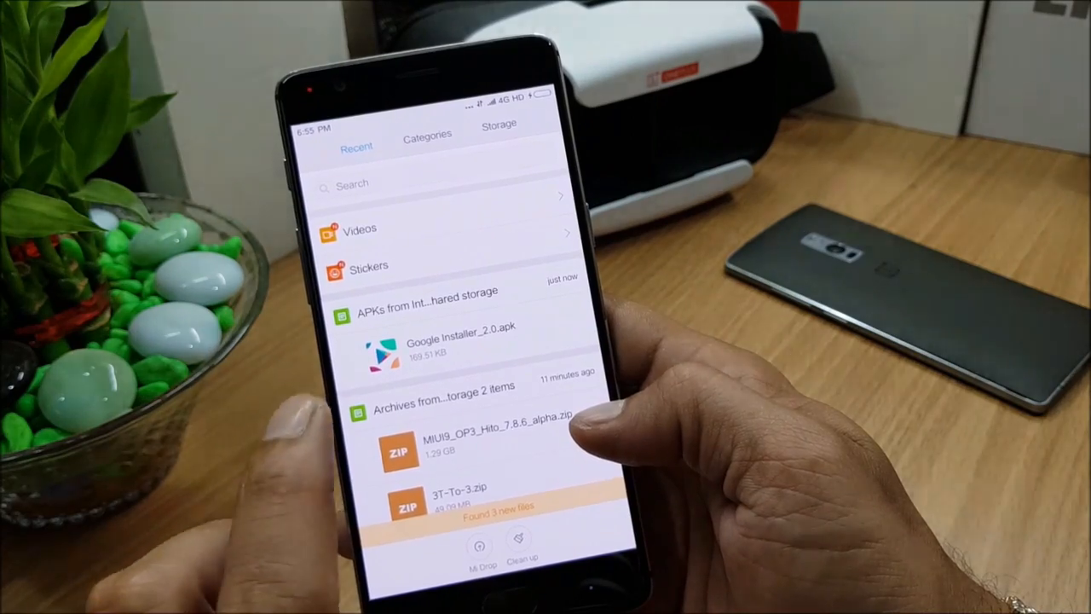
{"action": "scroll", "scroll_direction": "down", "scroll_amount": 3}
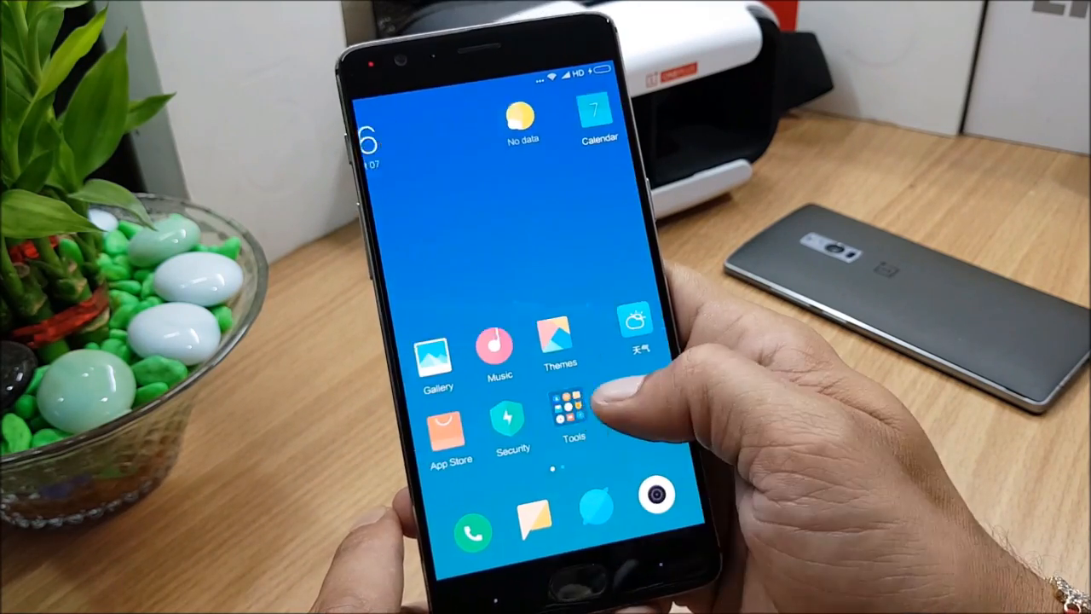
{"action": "left_click", "coordinate": [574, 415]}
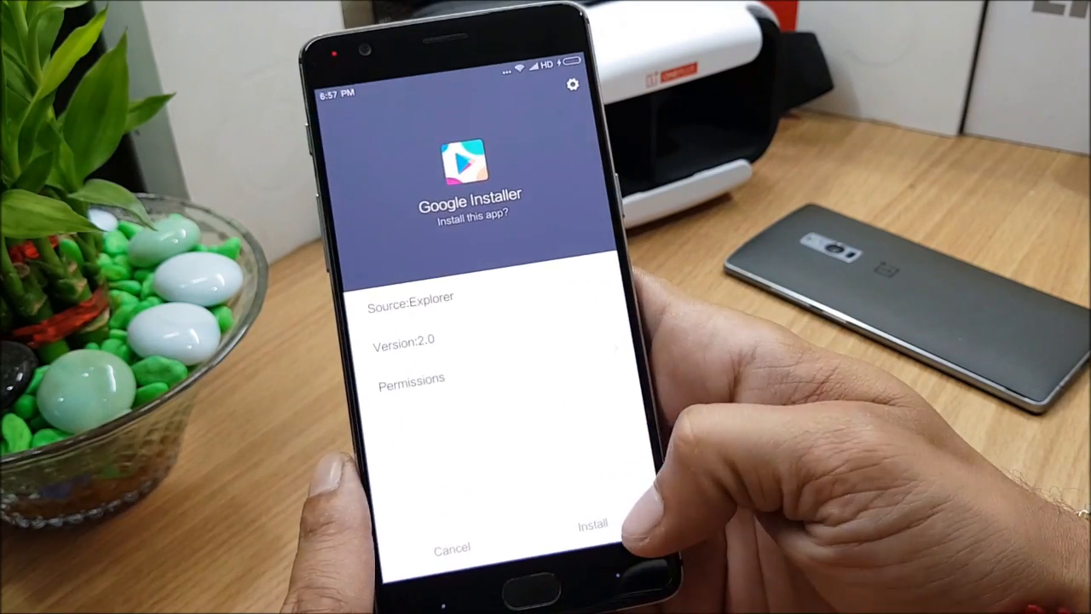
{"action": "left_click", "coordinate": [591, 523]}
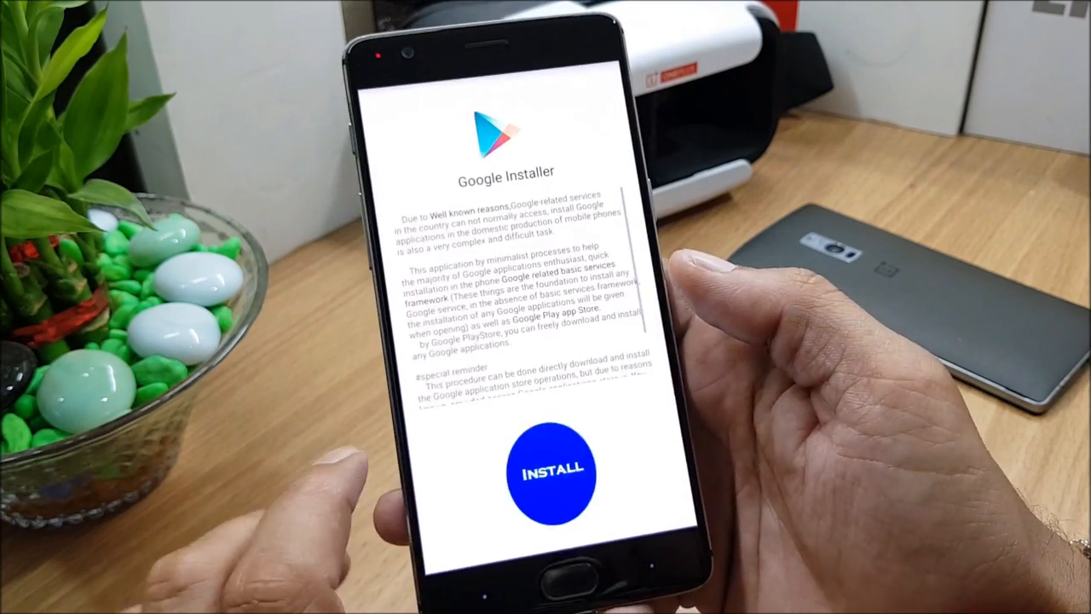
{"action": "left_click", "coordinate": [550, 471]}
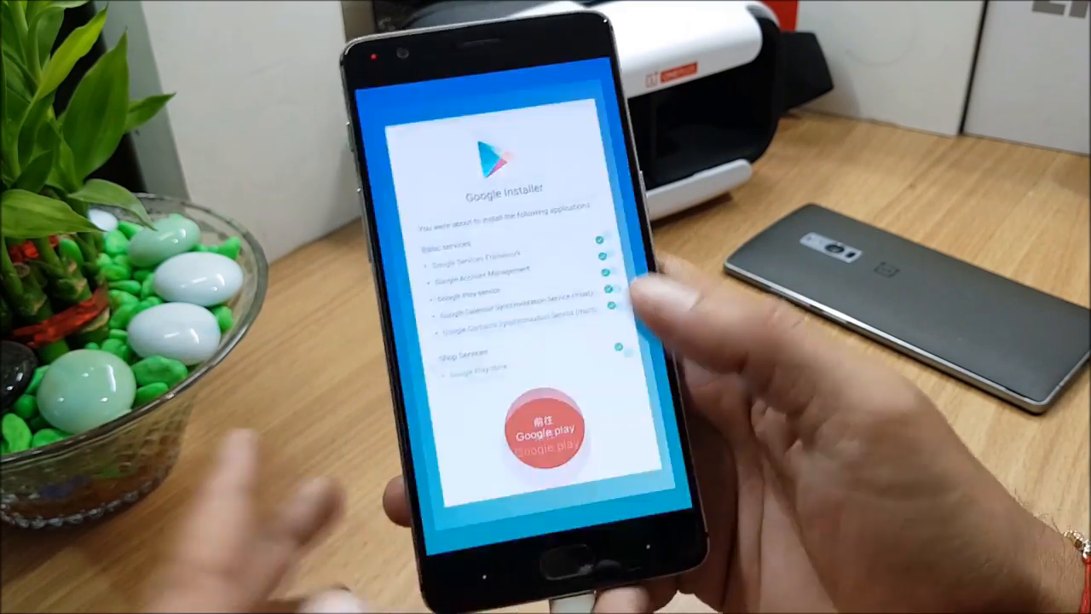
{"action": "left_click", "coordinate": [545, 426]}
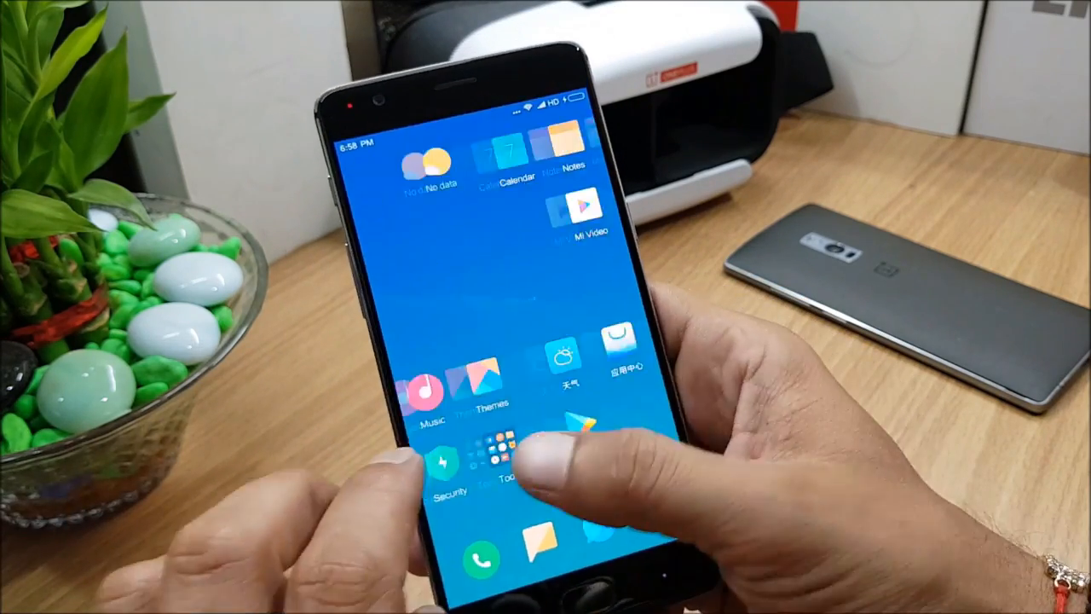
Step: Browse the Play Store library of installed apps, then scroll through the 32 synced contacts
{"action": "scroll", "scroll_direction": "left", "scroll_amount": 3}
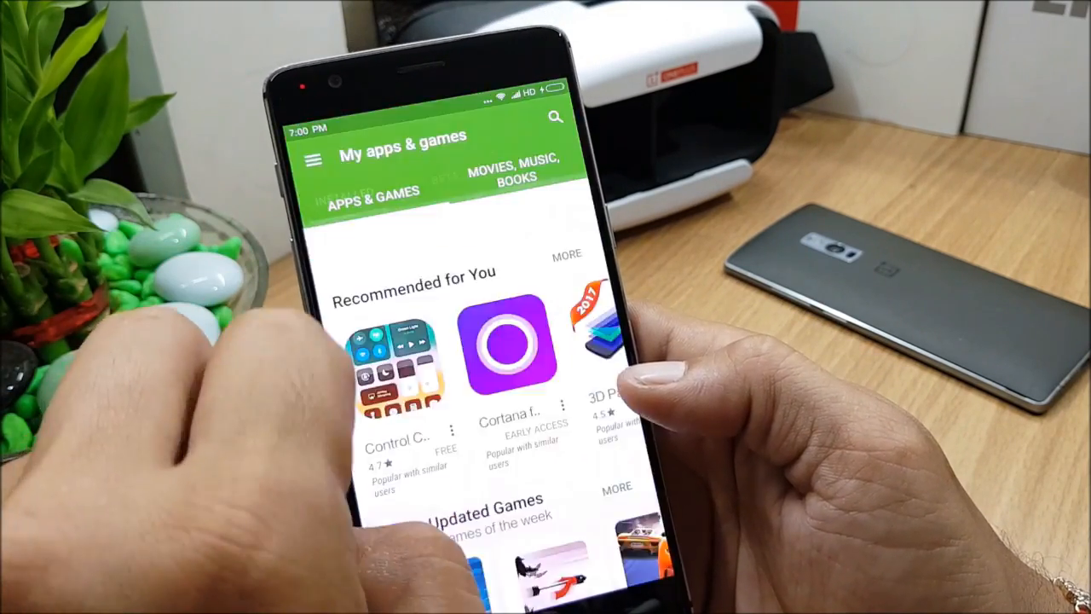
{"action": "left_click", "coordinate": [358, 205]}
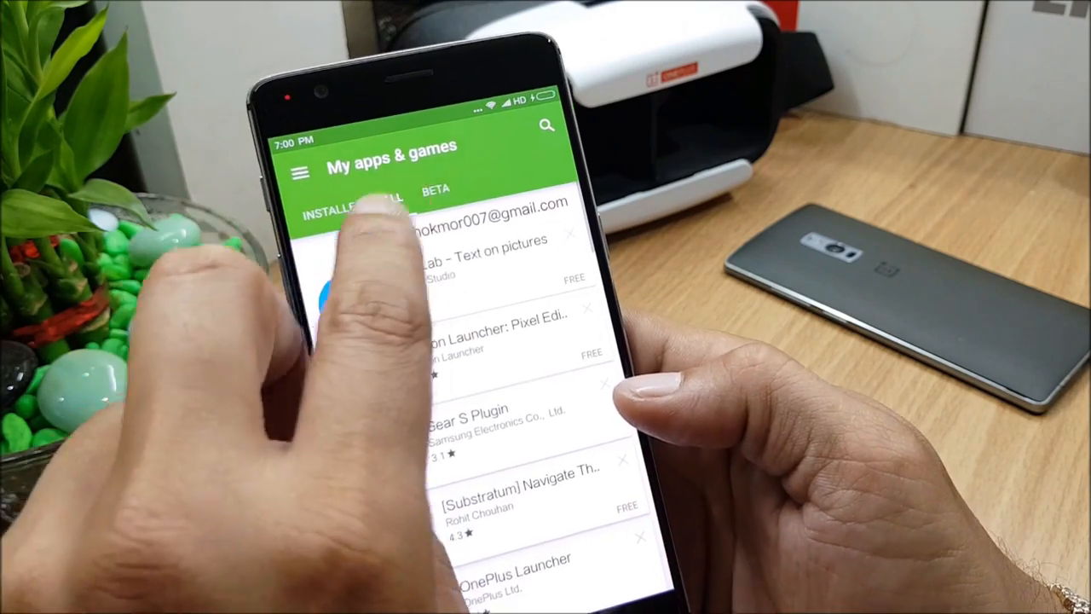
{"action": "left_click", "coordinate": [435, 189]}
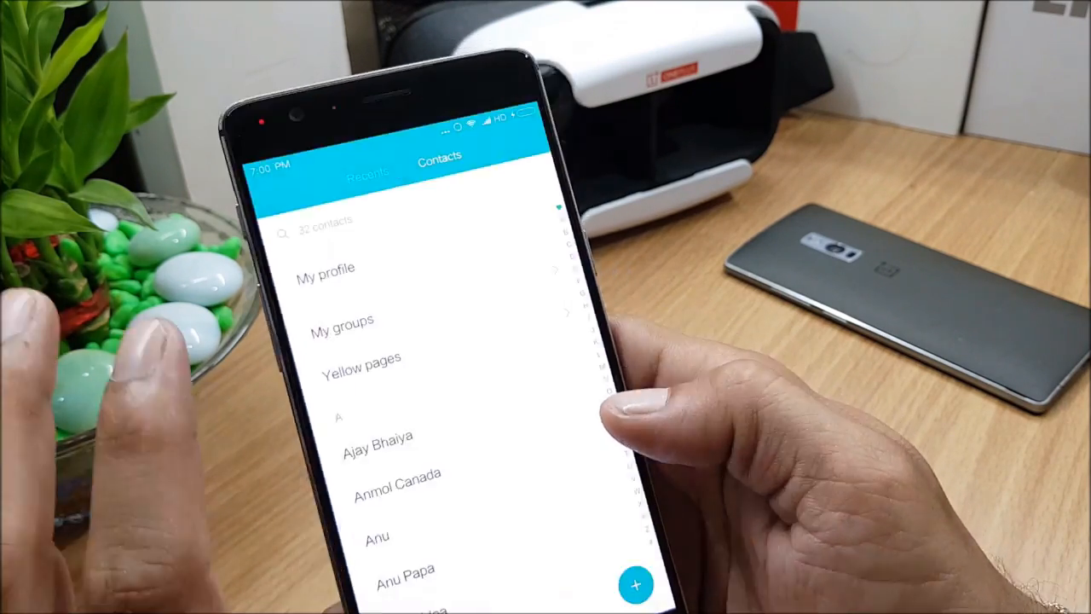
{"action": "scroll", "scroll_direction": "down", "scroll_amount": 3}
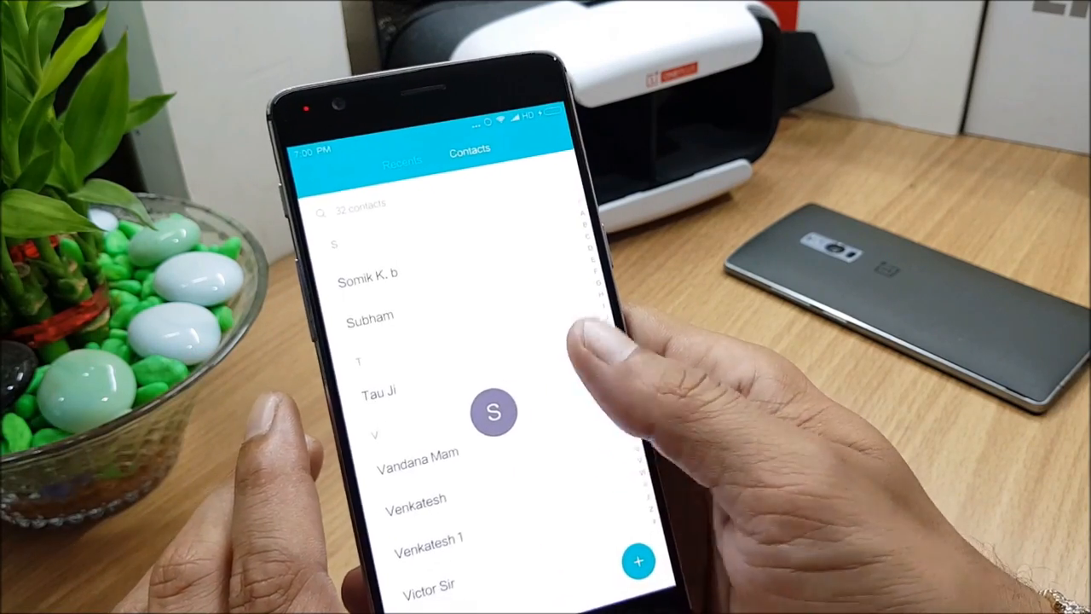